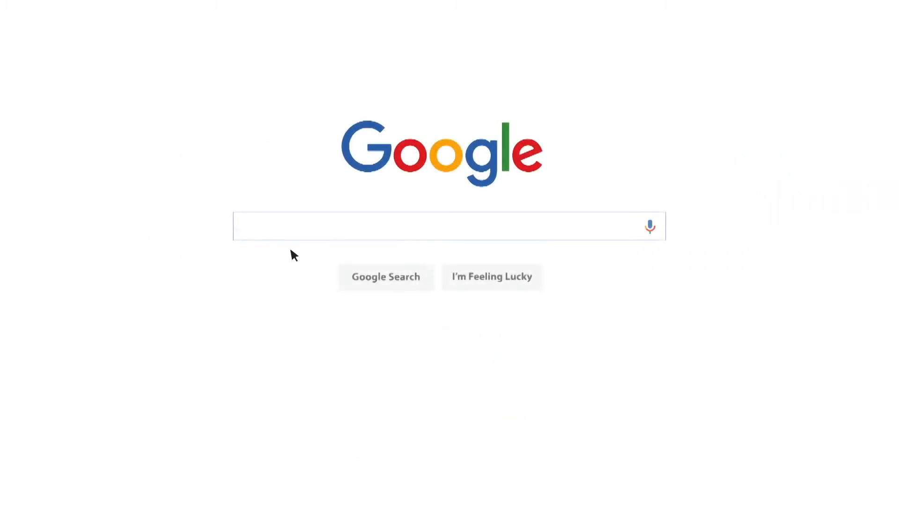
pyautogui.write('Opendaylight Clust')
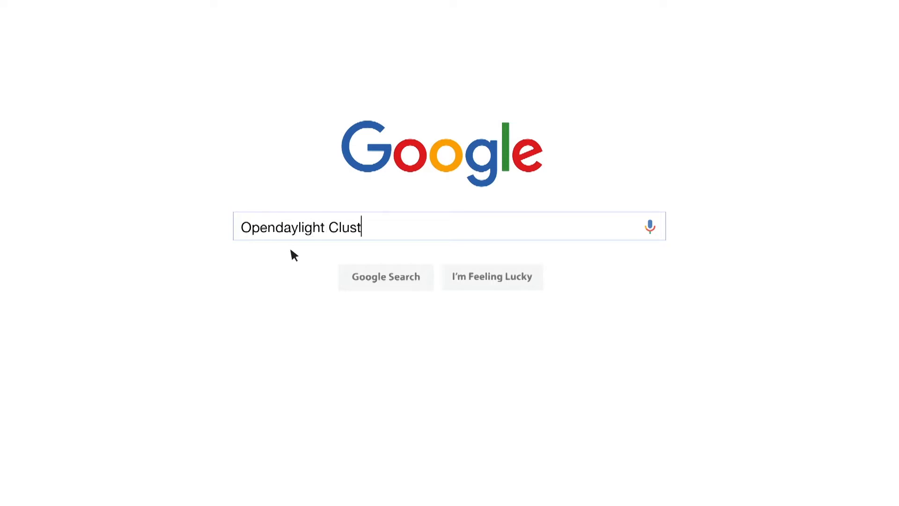
pyautogui.write('ering')
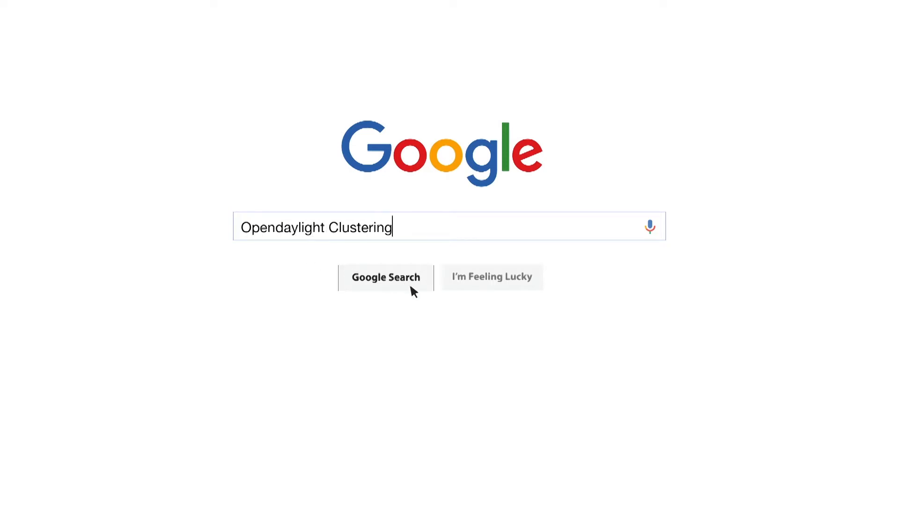